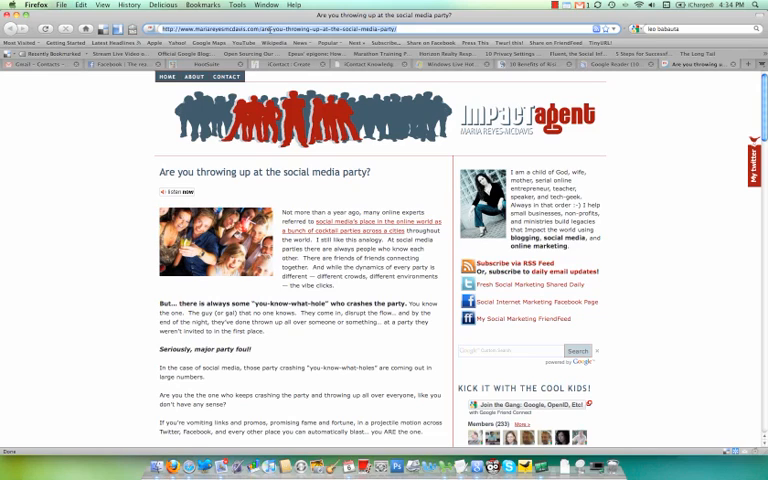
Step: Copy the link location of the article "Are you throwing up at the social media party?"
{"action": "right_click", "coordinate": [290, 28]}
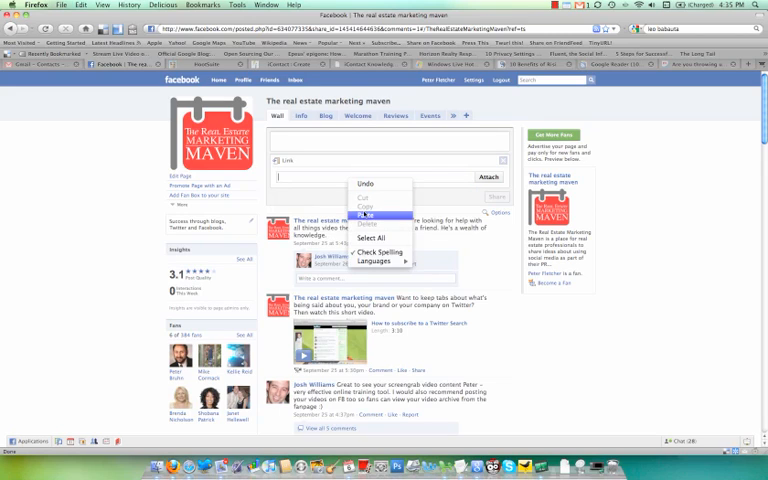
Step: Paste the copied article link into the Maven wall's share box so its preview loads
{"action": "left_click", "coordinate": [368, 212]}
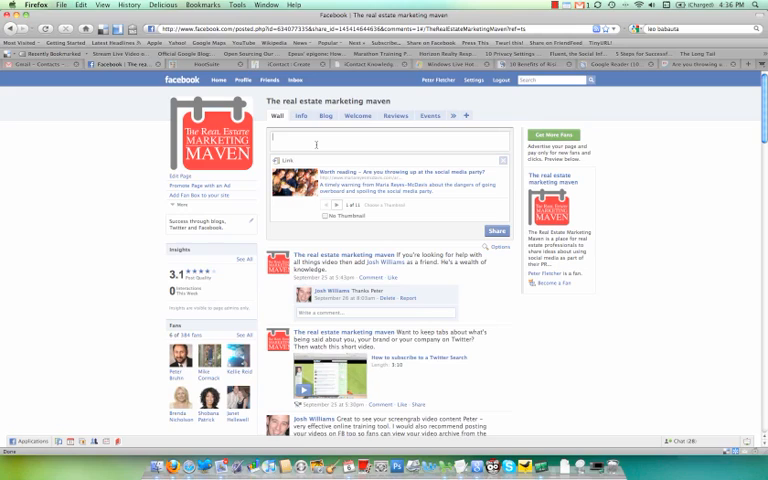
Step: Write a post message crediting the author, calling it a basic article warning against going overboard at the social media party
{"action": "type", "text": "From @"}
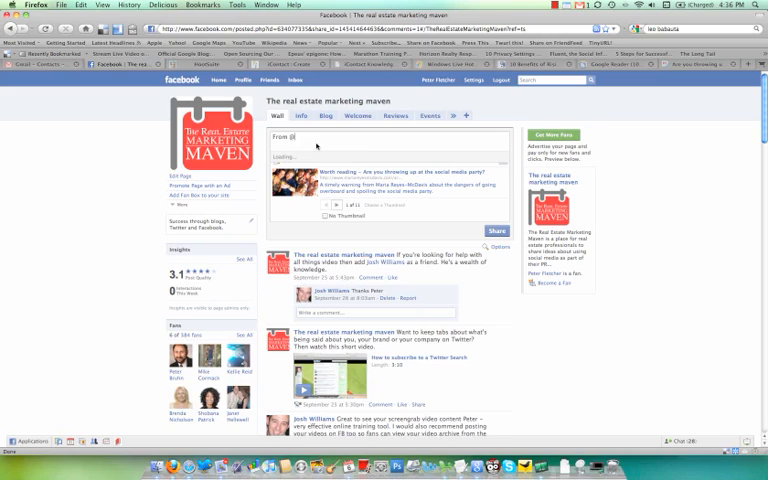
{"action": "type", "text": "w"}
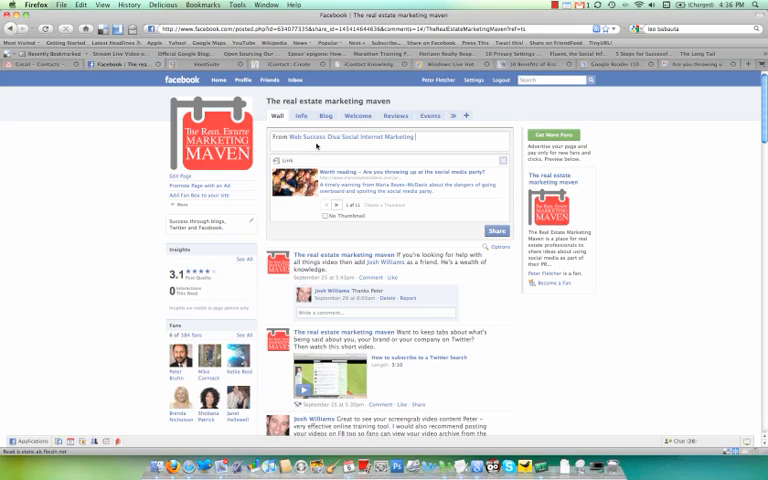
{"action": "type", "text": "a beaut article warning against"}
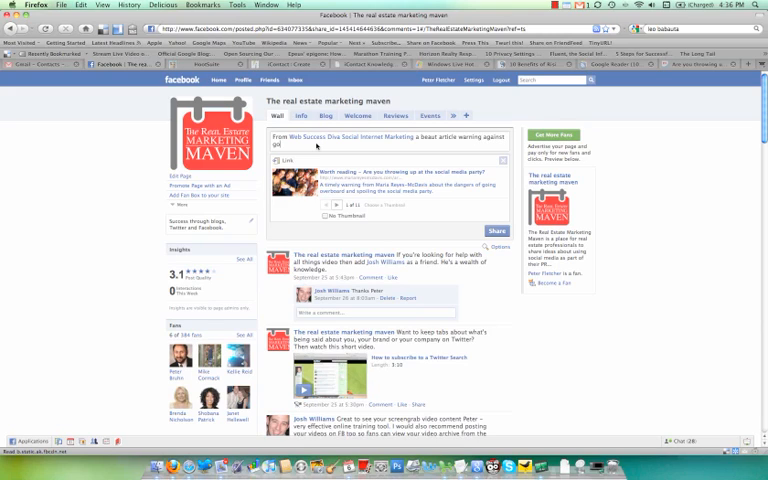
{"action": "type", "text": "going overboard"}
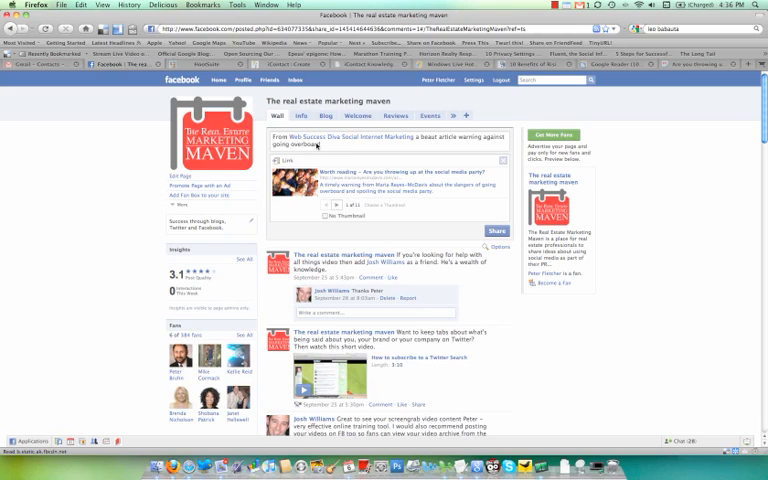
{"action": "type", "text": "in so"}
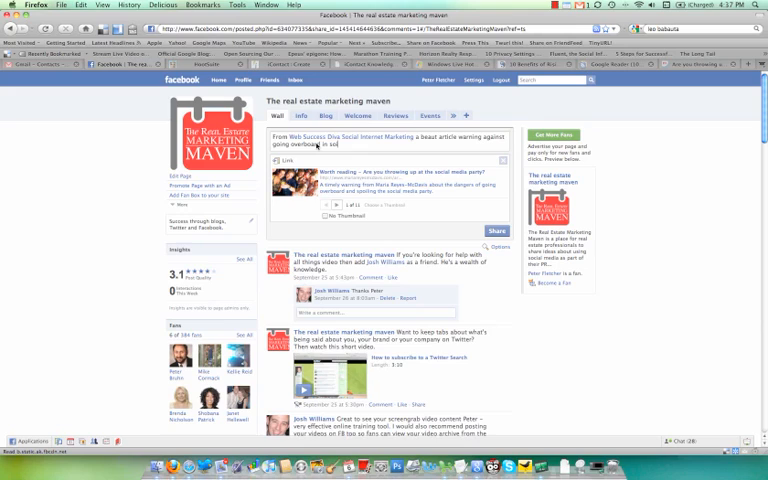
{"action": "type", "text": "at the"}
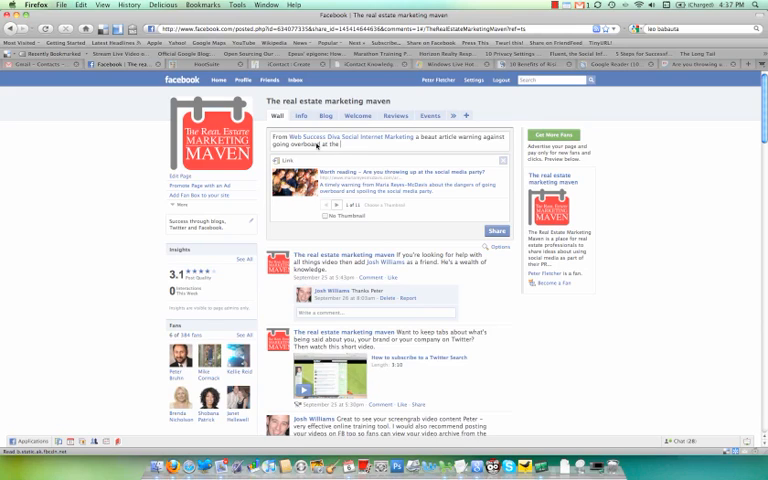
{"action": "type", "text": "social med"}
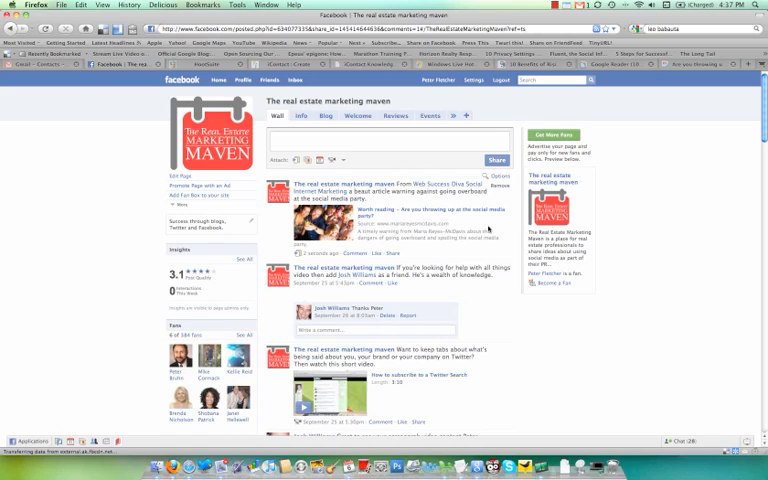
{"action": "mouse_move", "coordinate": [370, 210]}
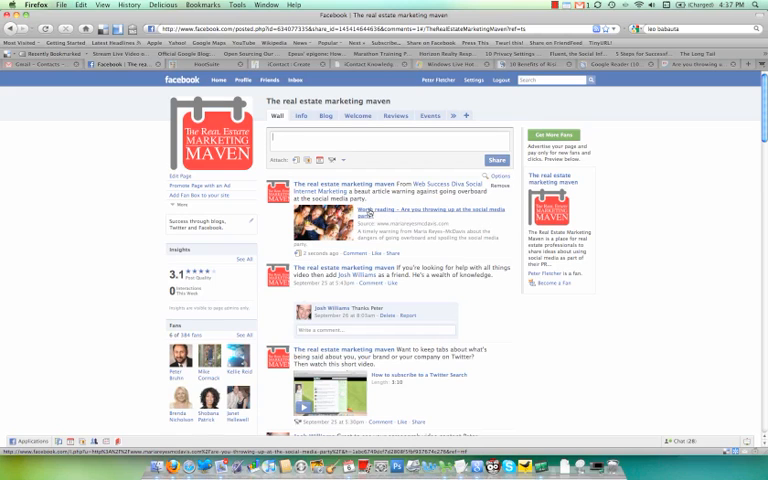